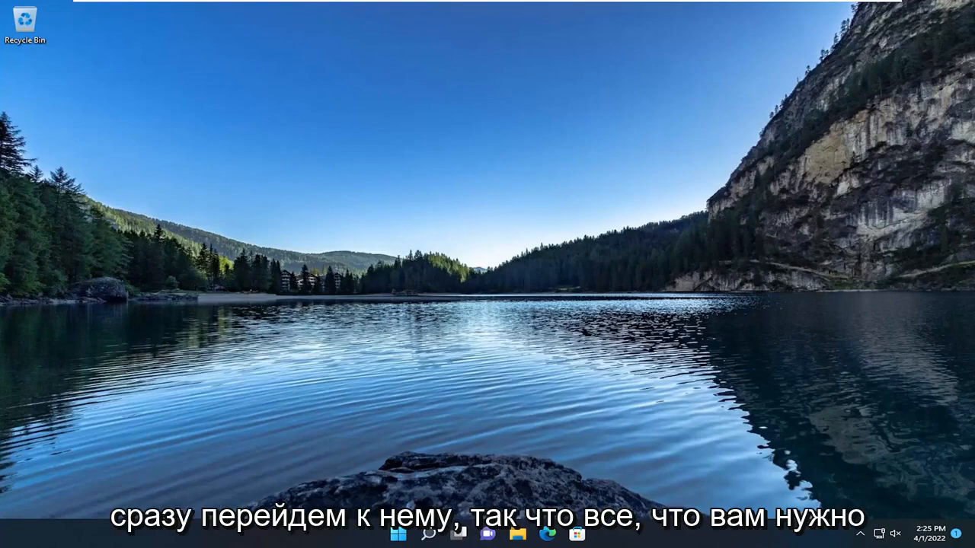
- Search for "settings" from the taskbar so the Settings app appears as best match
left_click(429, 533)
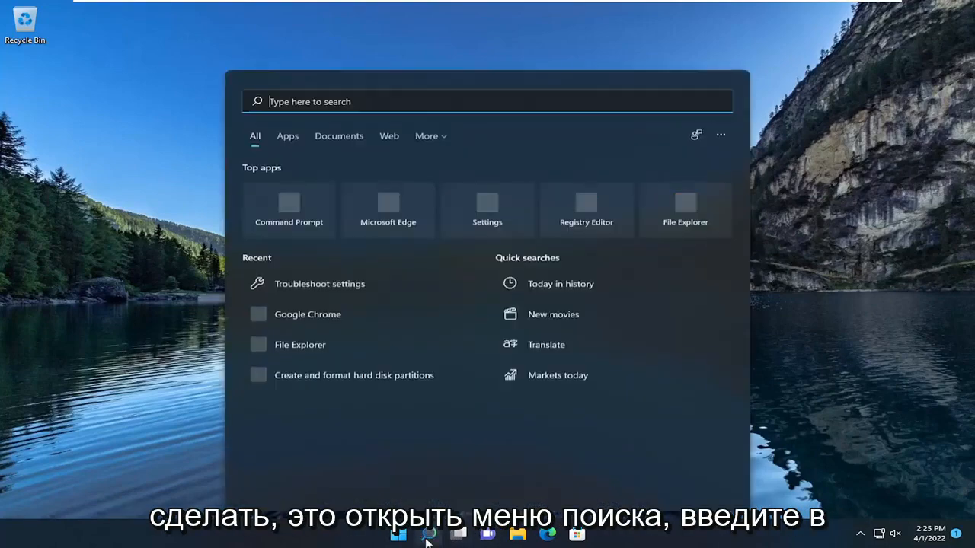
type("settings")
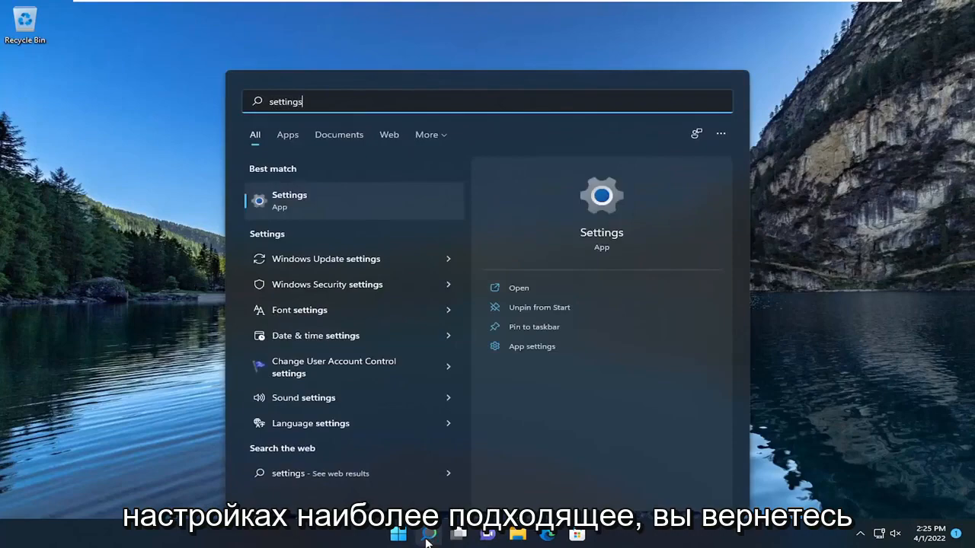
mouse_move(307, 208)
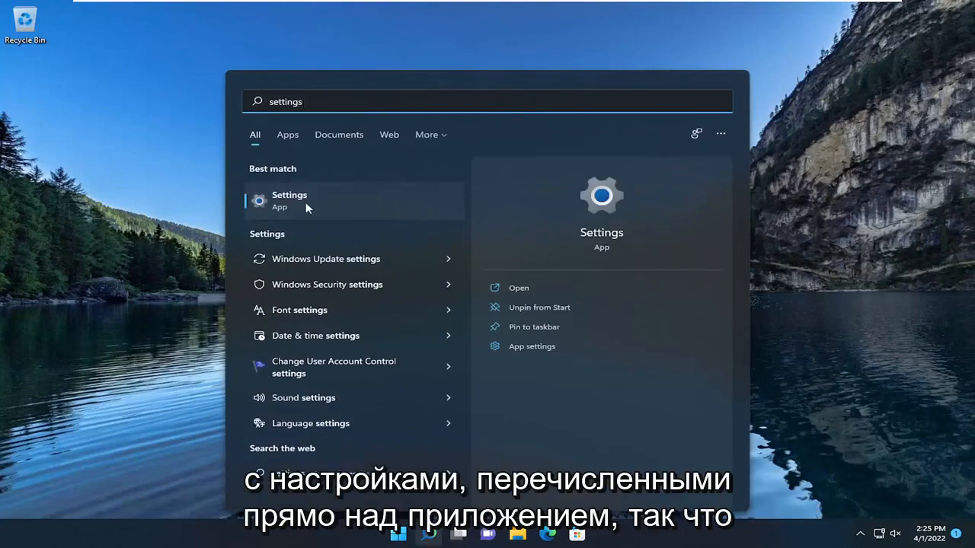
- Launch Settings and go to Apps > Default apps
left_click(289, 200)
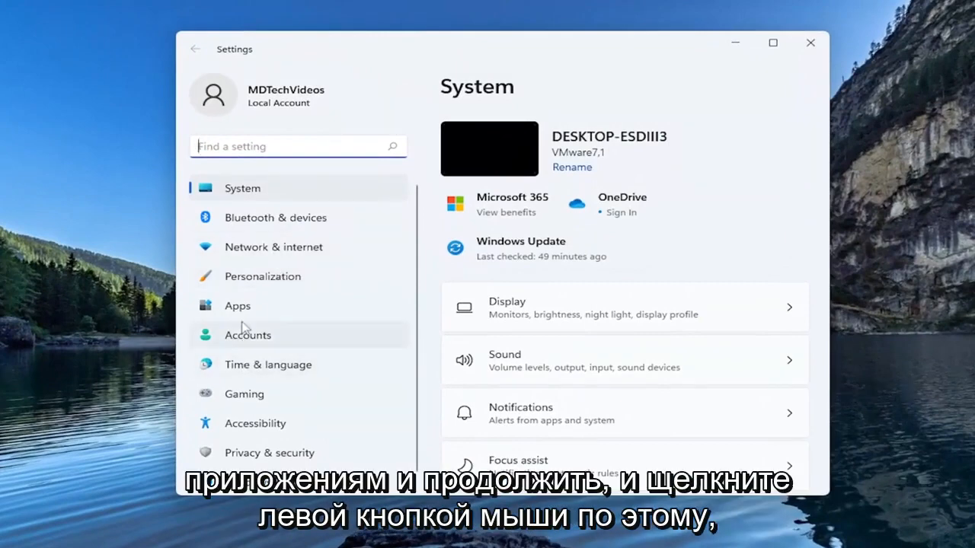
left_click(237, 305)
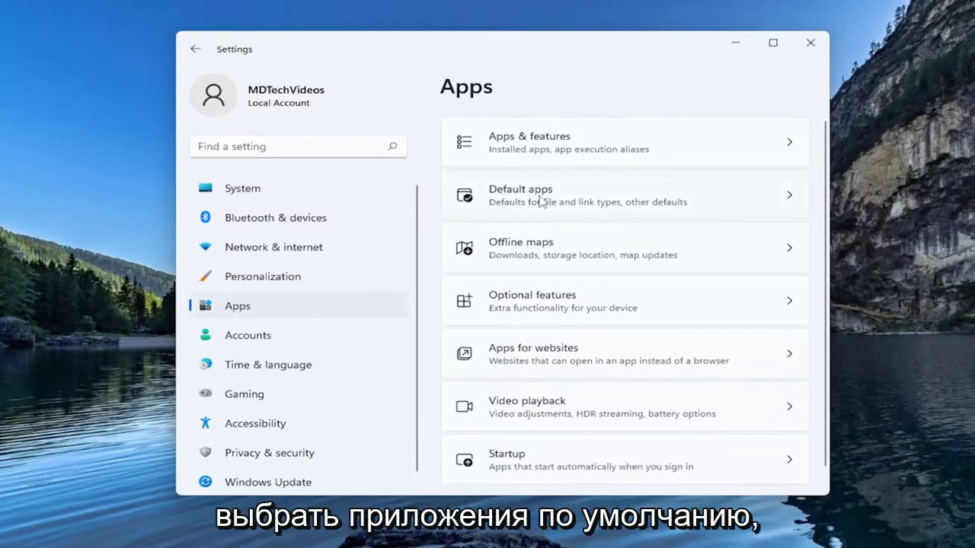
left_click(624, 195)
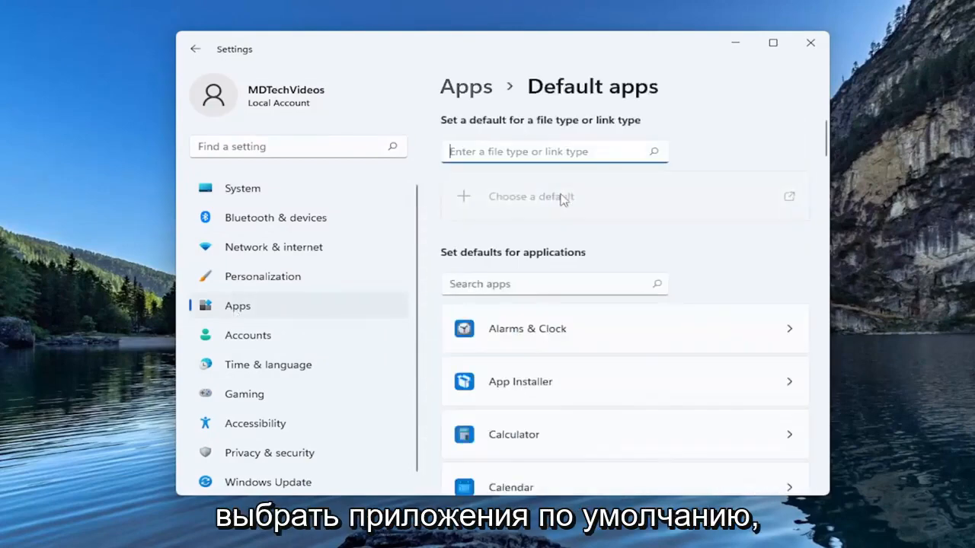
- Filter the app list with "photo" and go into the Photos per-file-type defaults
scroll("down", 3)
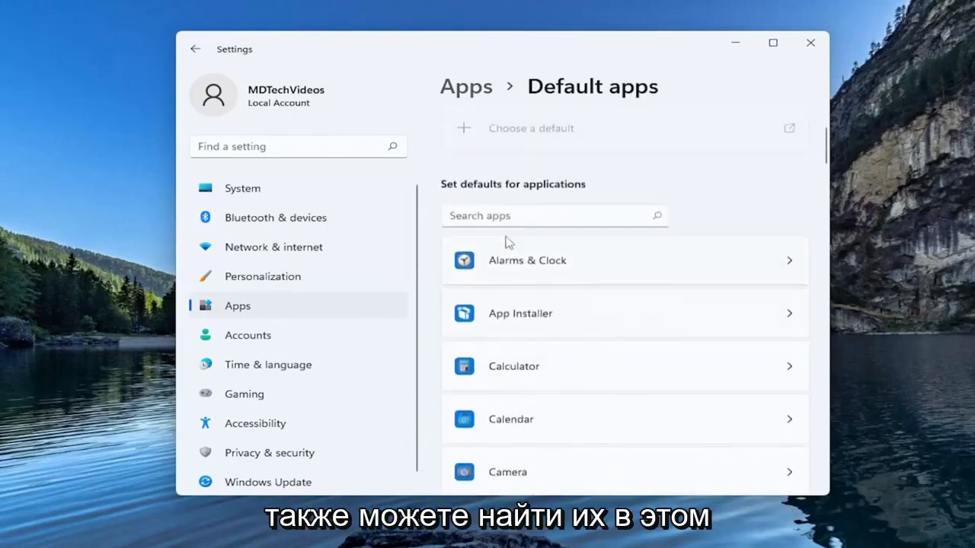
type("pho")
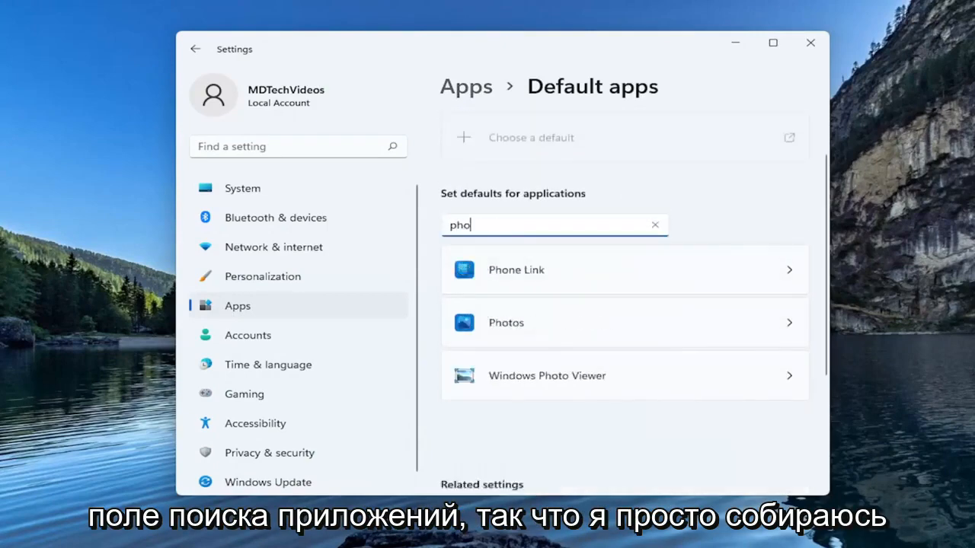
type("to")
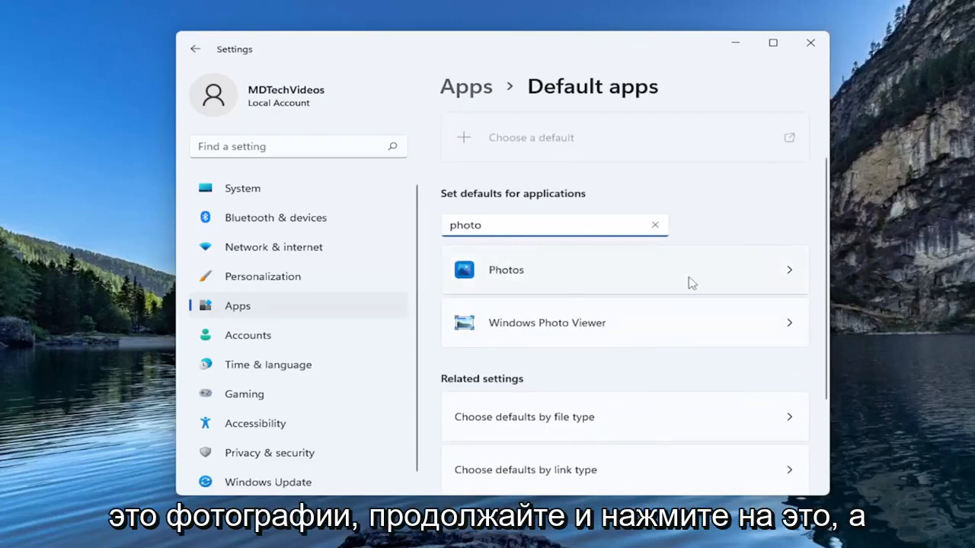
left_click(506, 269)
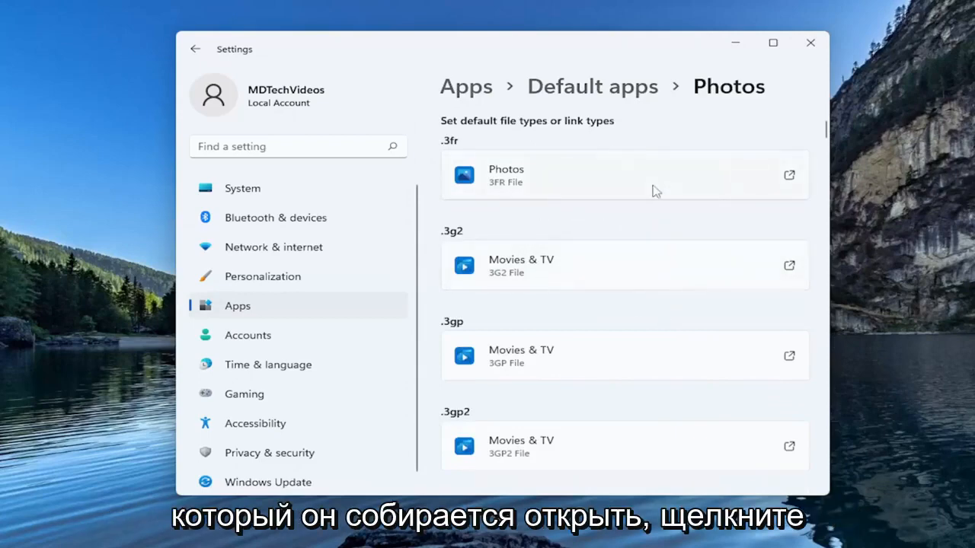
mouse_move(550, 408)
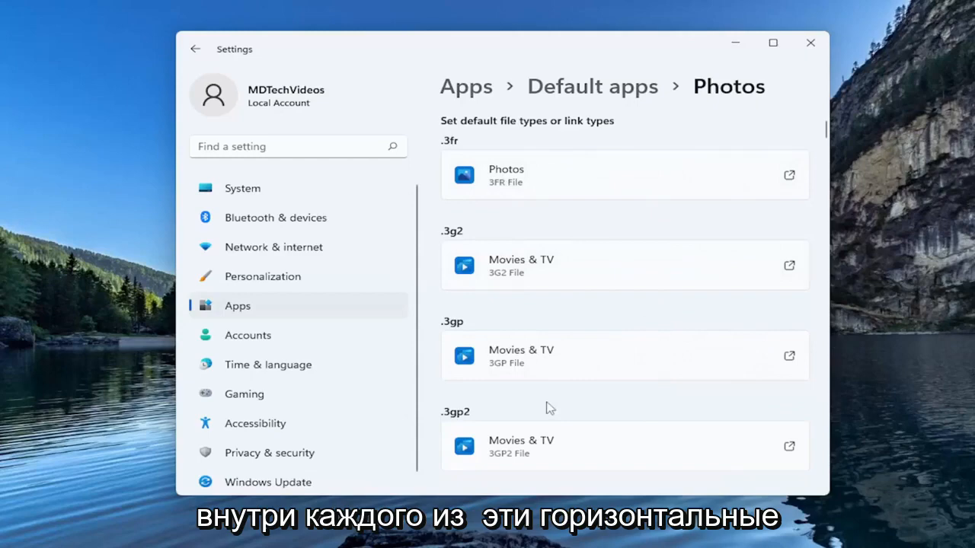
- Bring up the app chooser for .3fr files with the expanded More apps list
left_click(624, 175)
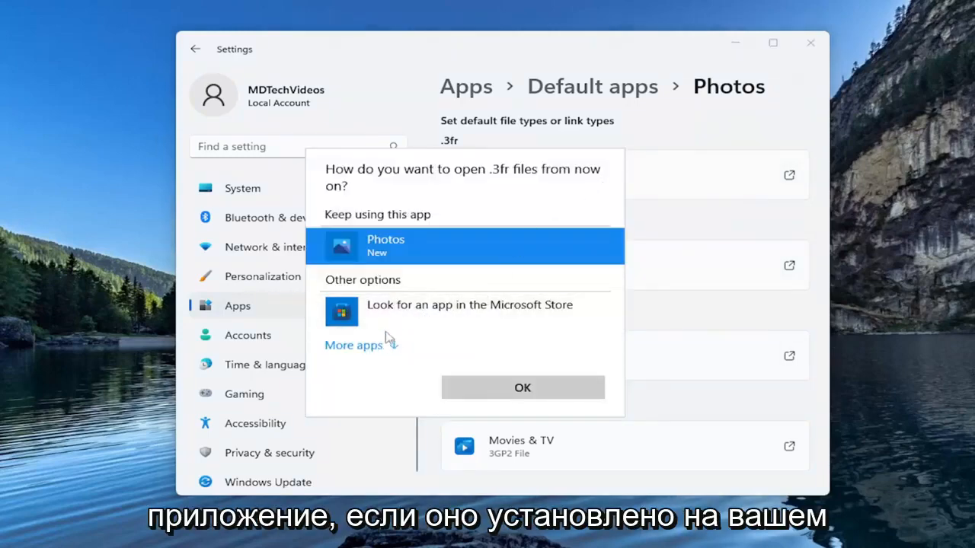
left_click(353, 345)
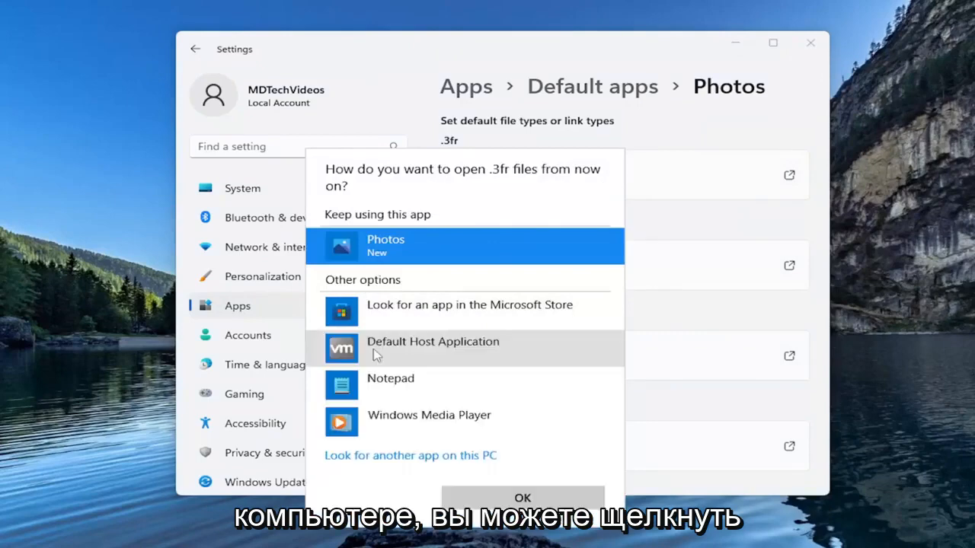
mouse_move(403, 495)
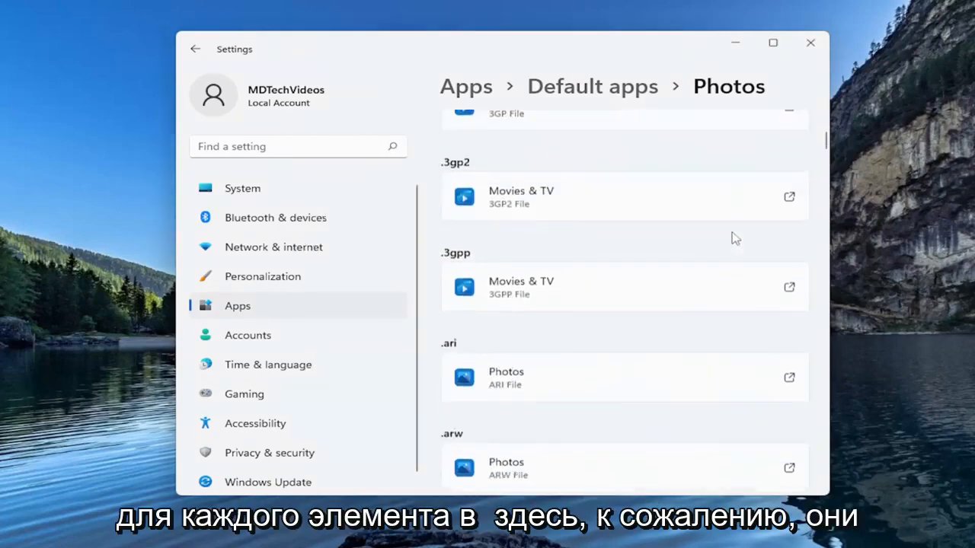
- Review the Photos file-type list, then close Settings to return to the desktop
scroll("down", 3)
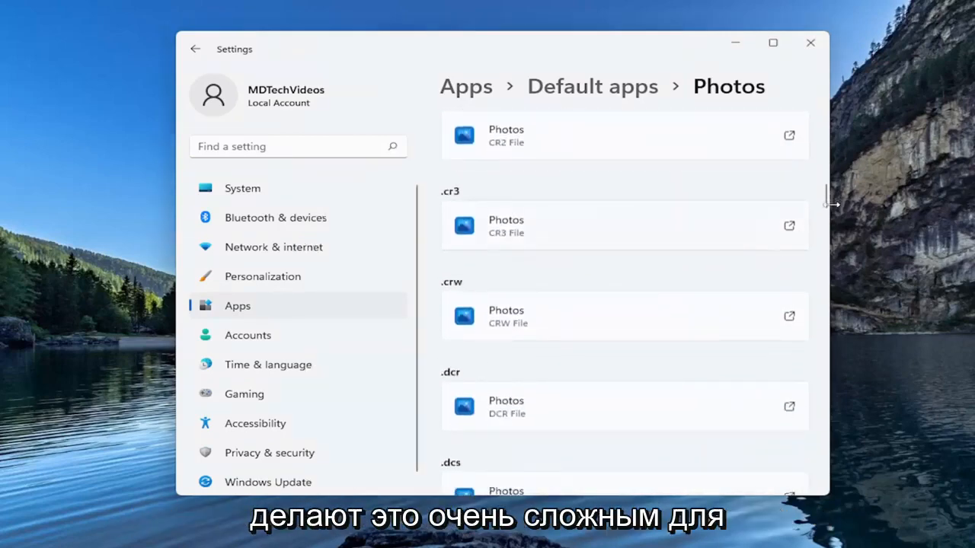
scroll("down", 3)
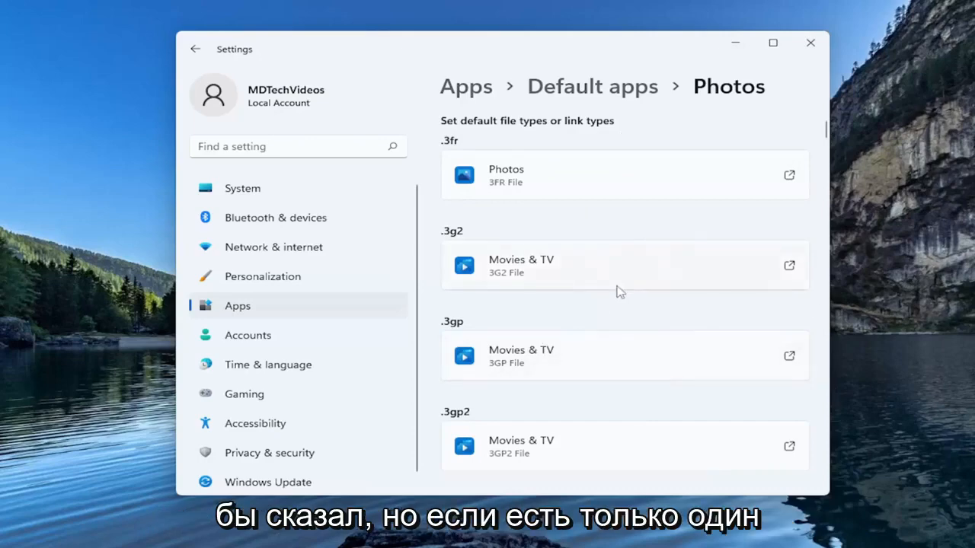
scroll("down", 3)
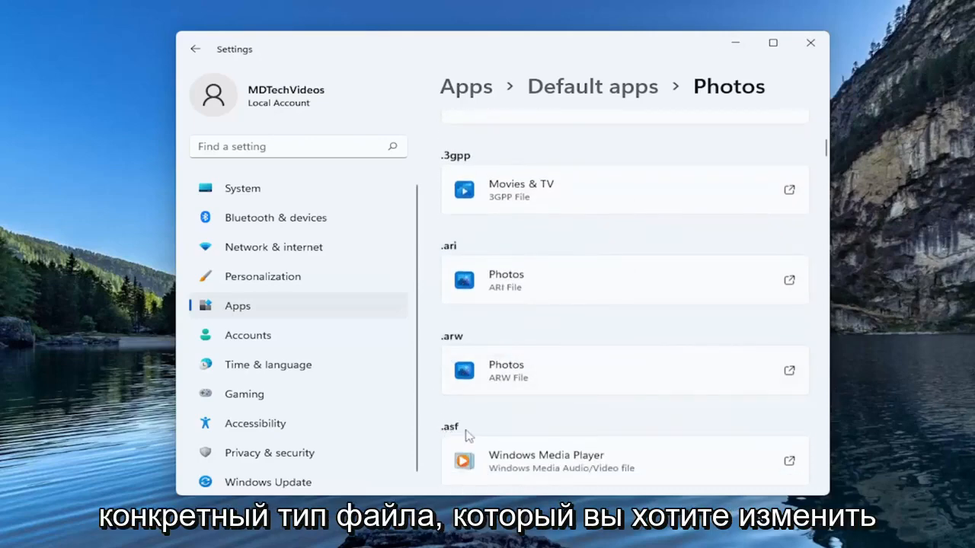
scroll("down", 3)
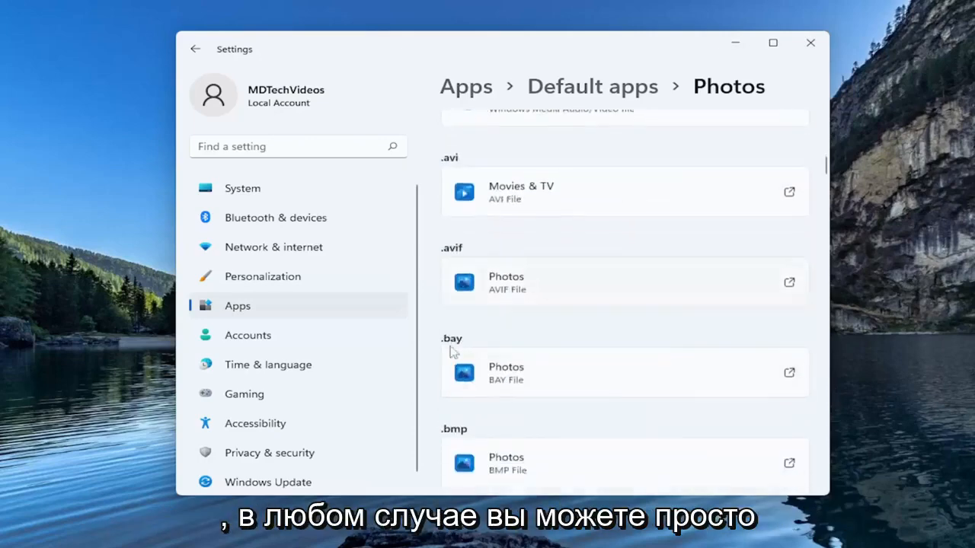
scroll("down", 3)
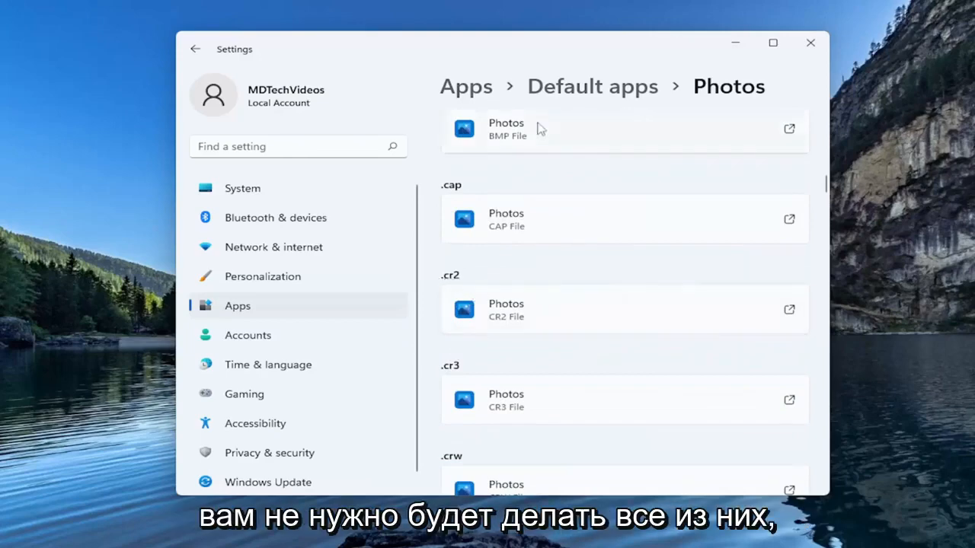
scroll("down", 3)
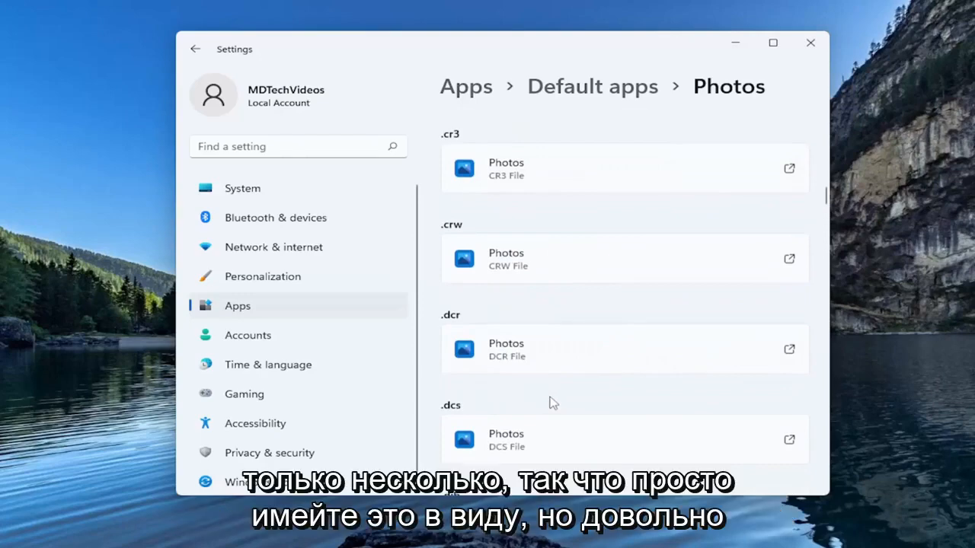
scroll("down", 3)
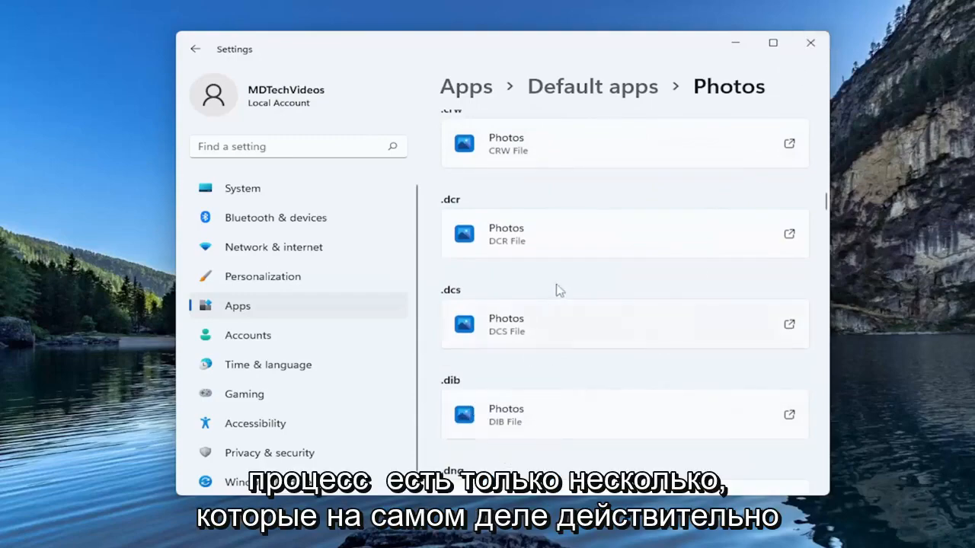
scroll("down", 3)
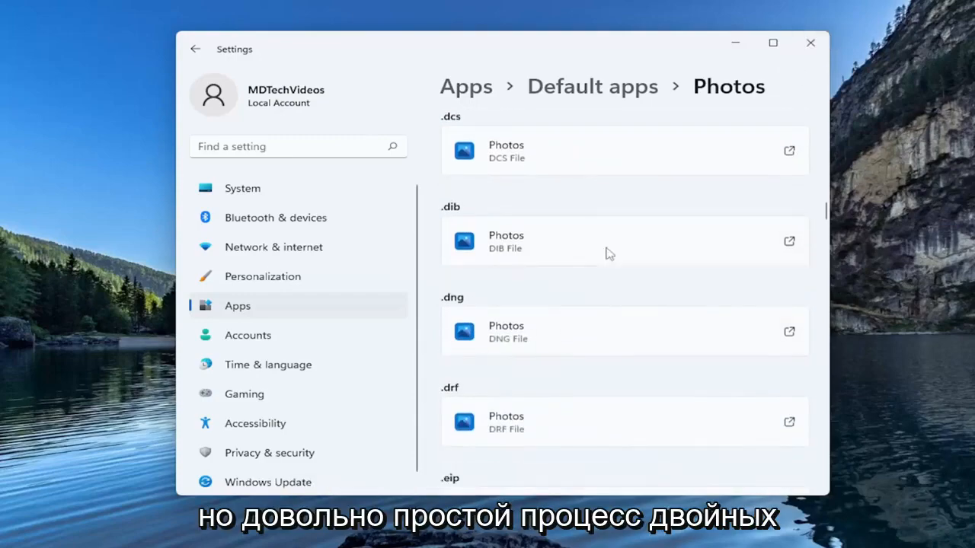
left_click(809, 43)
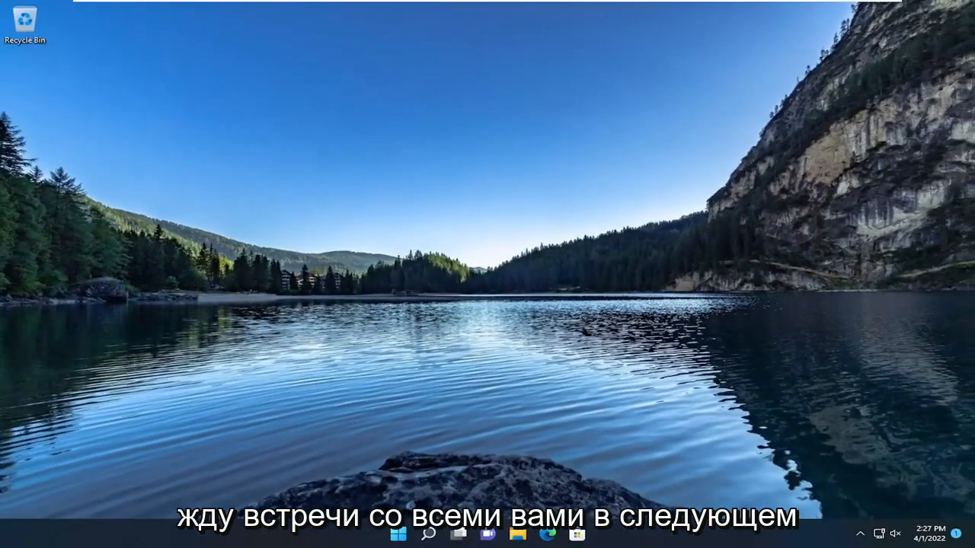